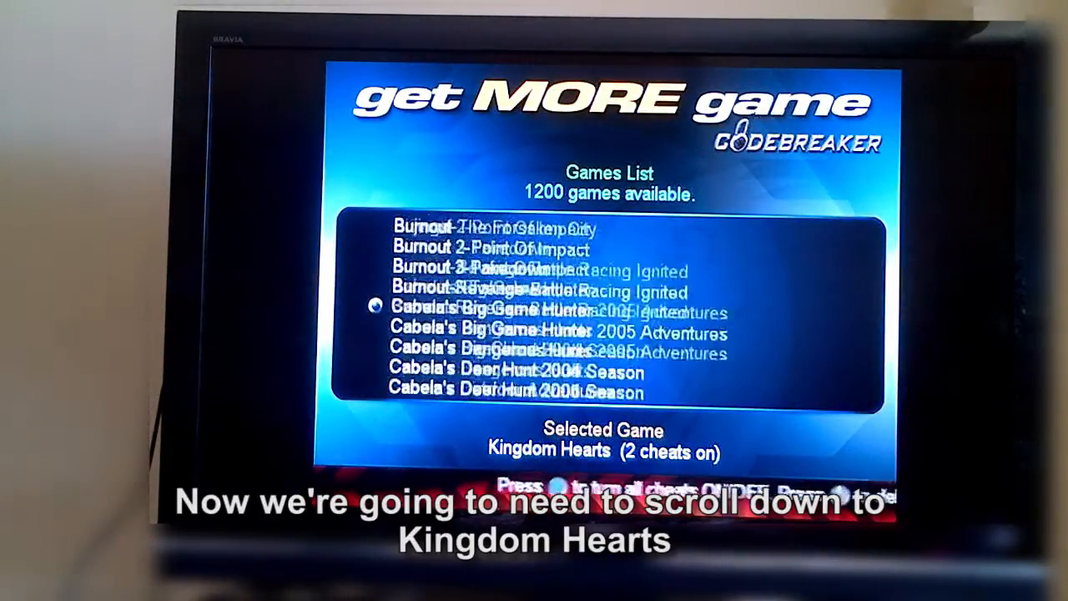
pyautogui.scroll(-3)
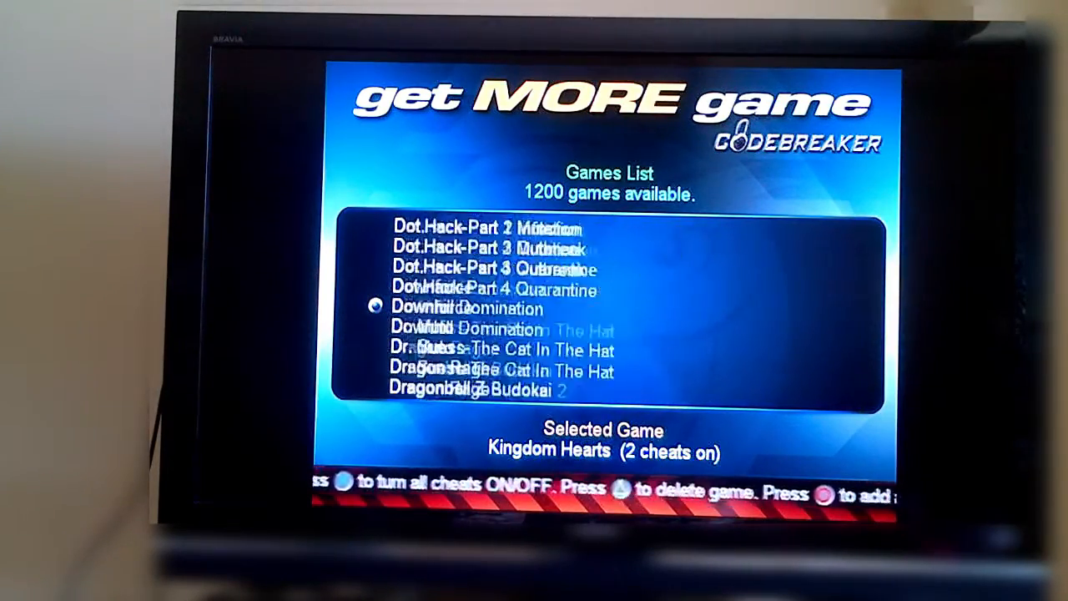